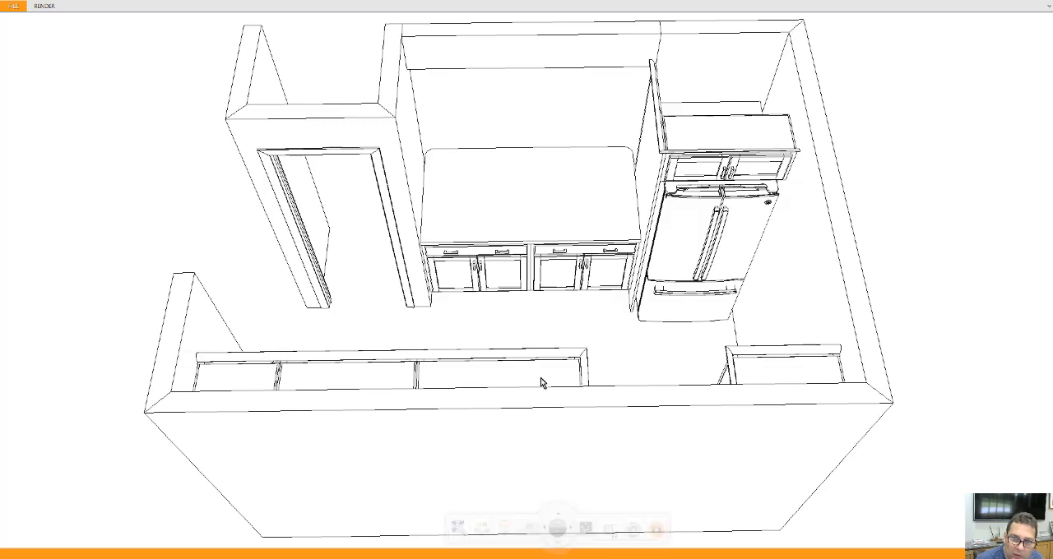
# - Orbit the wireframe kitchen to look down on the sink and range wall head-on
pyautogui.moveTo(543, 382); pyautogui.dragTo(582, 349)
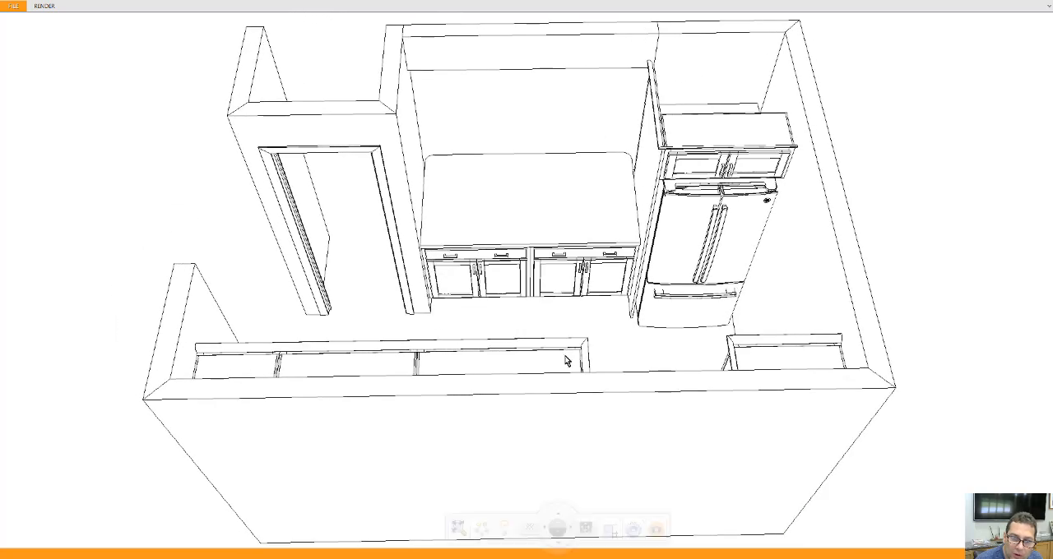
pyautogui.moveTo(553, 421)
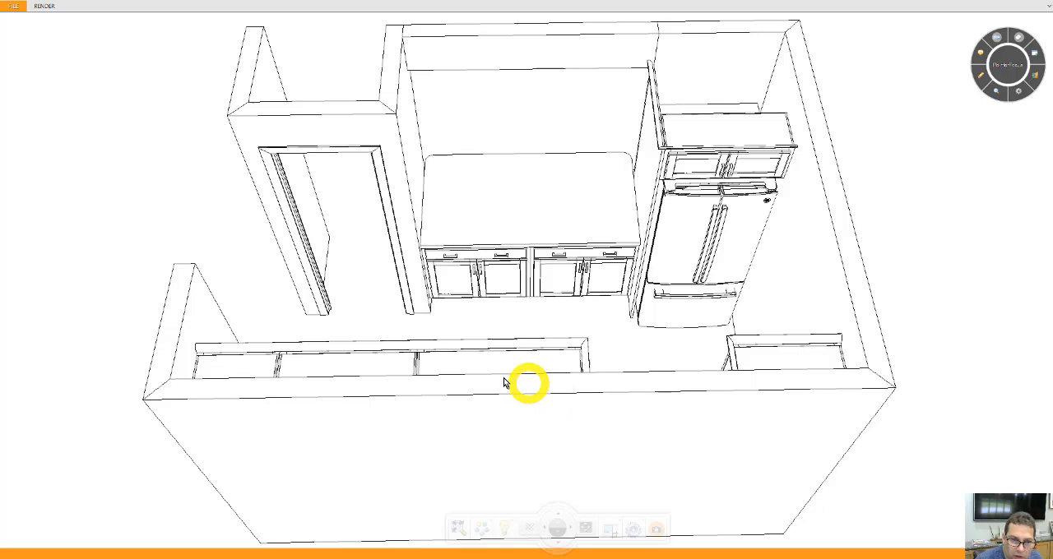
pyautogui.moveTo(345, 262)
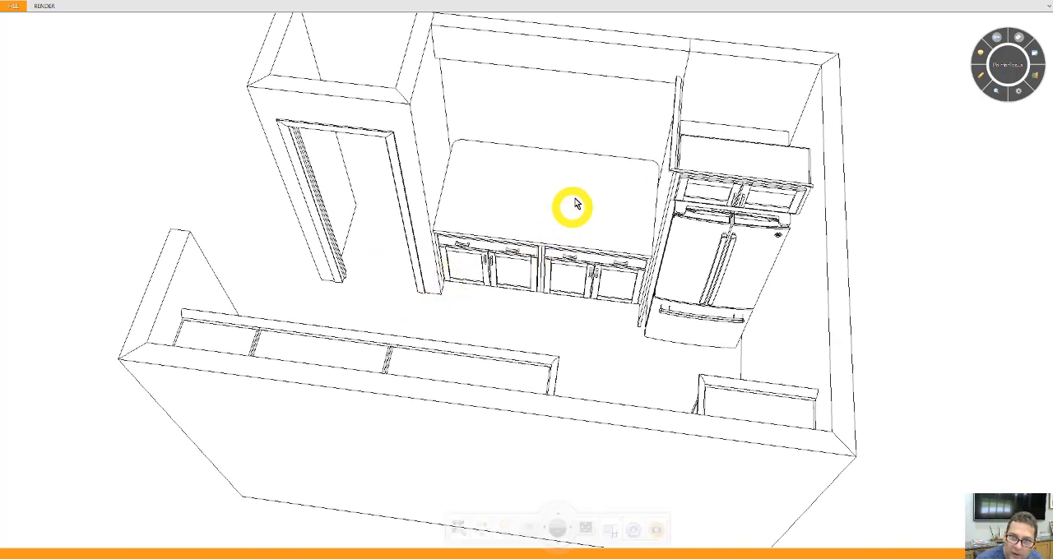
pyautogui.moveTo(576, 168)
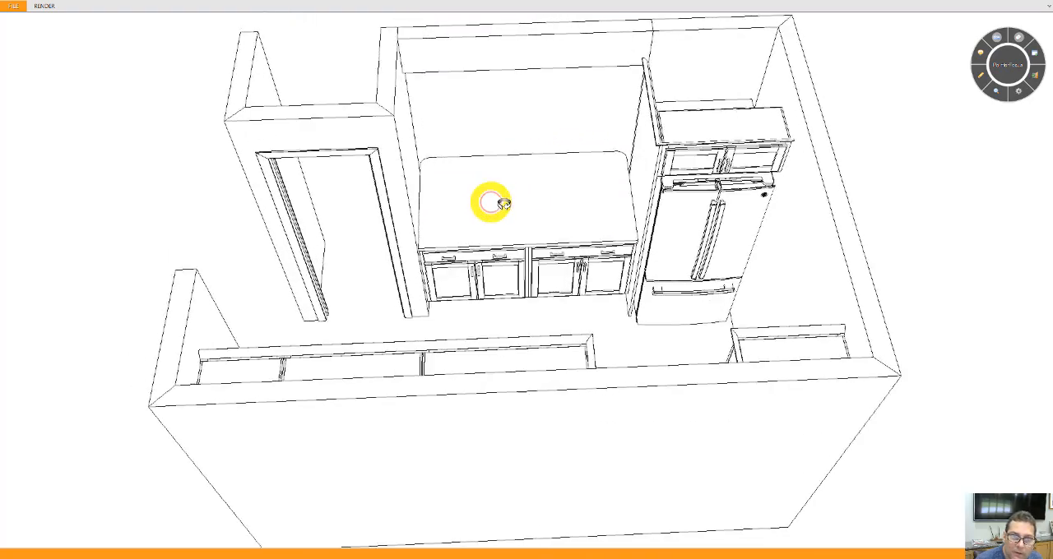
pyautogui.moveTo(490, 204); pyautogui.dragTo(584, 179)
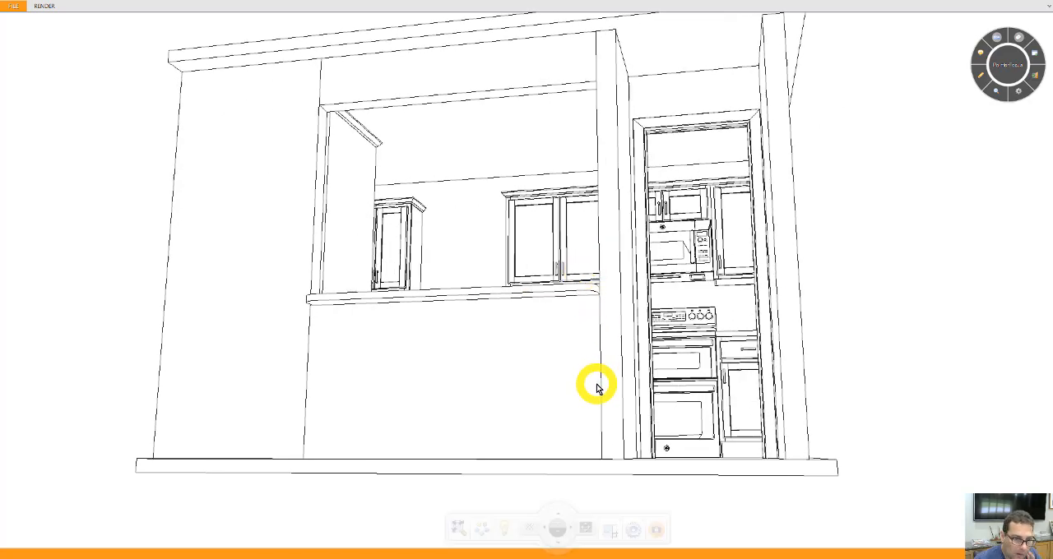
pyautogui.moveTo(599, 388); pyautogui.dragTo(595, 391)
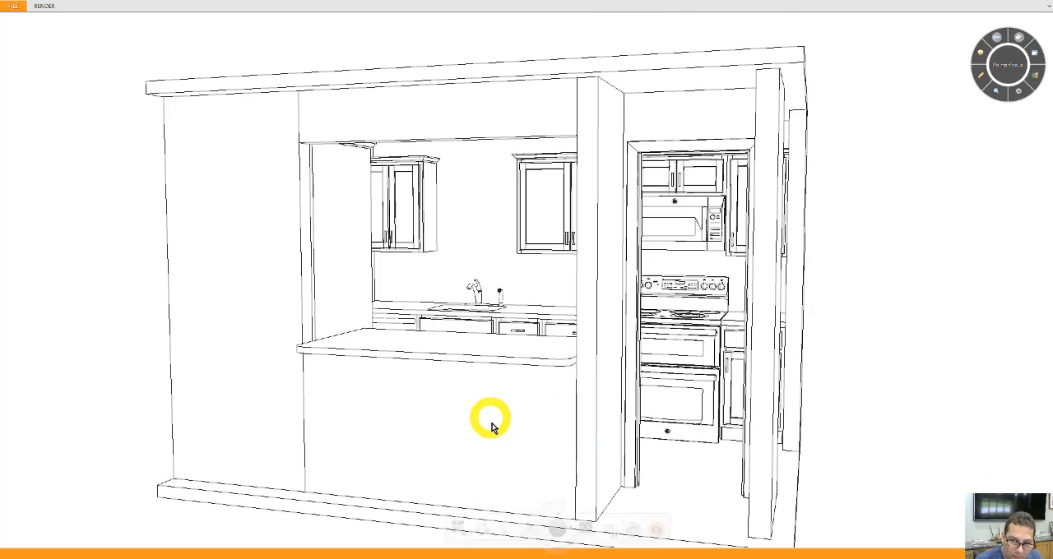
pyautogui.moveTo(502, 419)
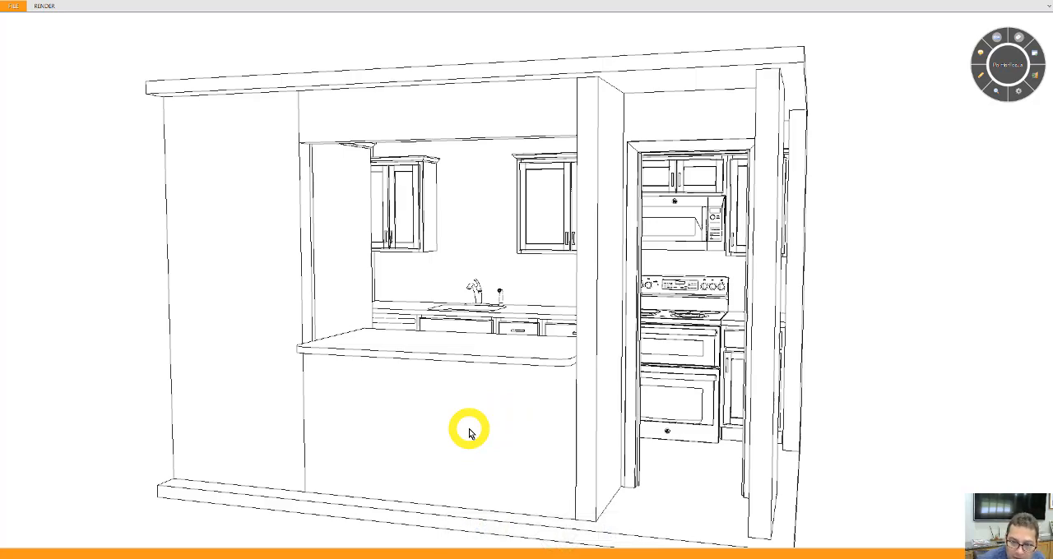
pyautogui.moveTo(470, 431); pyautogui.dragTo(568, 448)
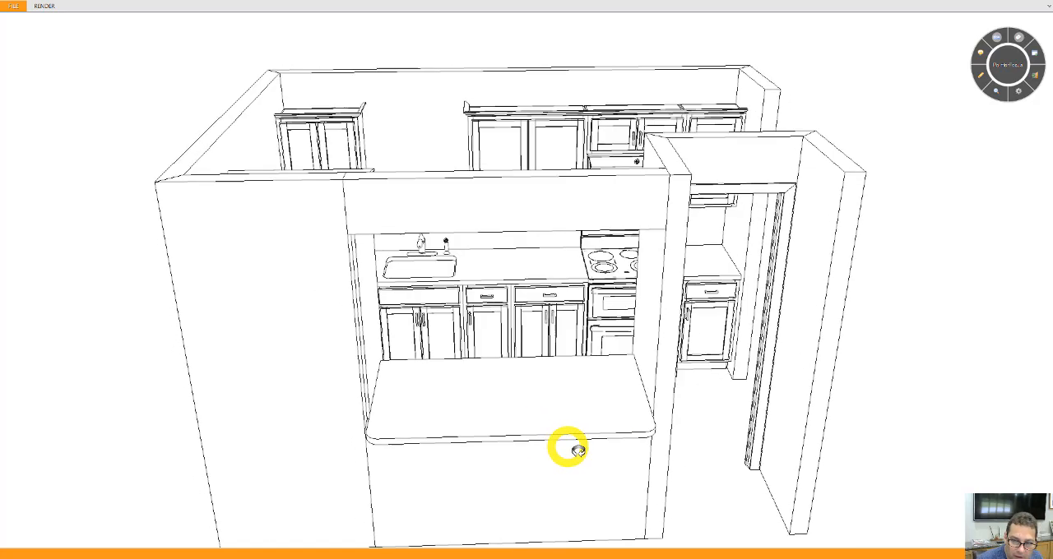
pyautogui.moveTo(572, 448); pyautogui.dragTo(654, 337)
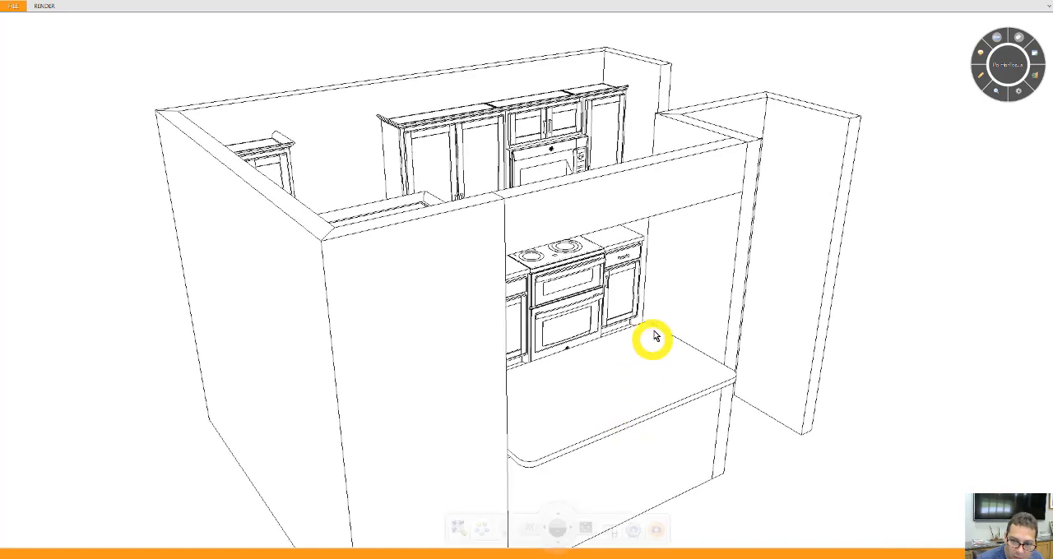
pyautogui.moveTo(724, 373)
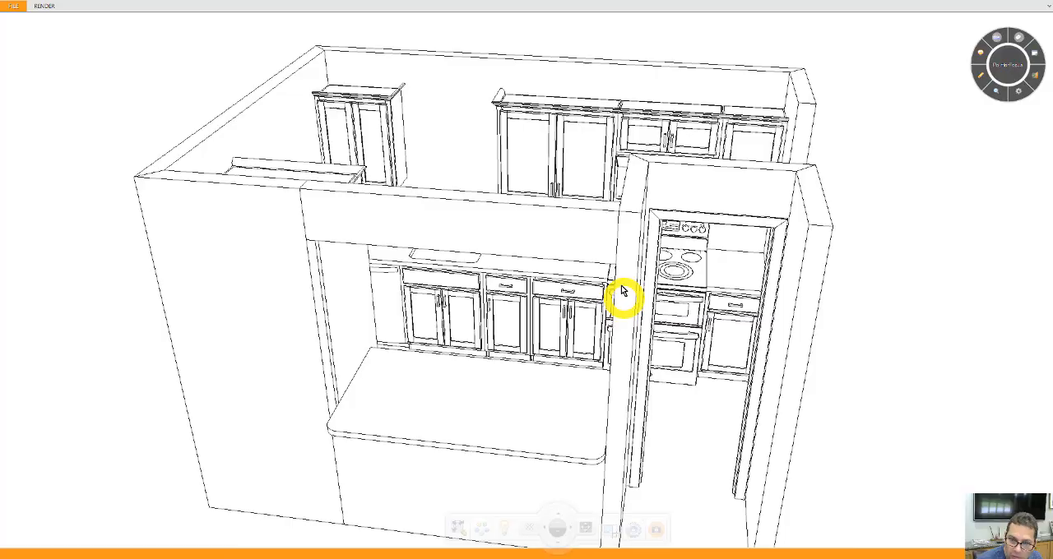
pyautogui.moveTo(567, 412)
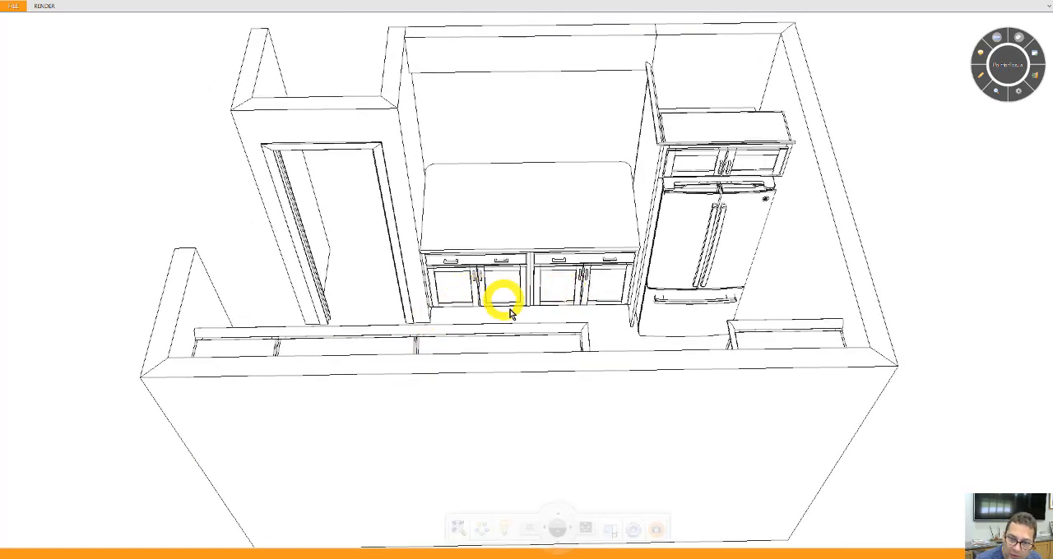
pyautogui.moveTo(518, 322)
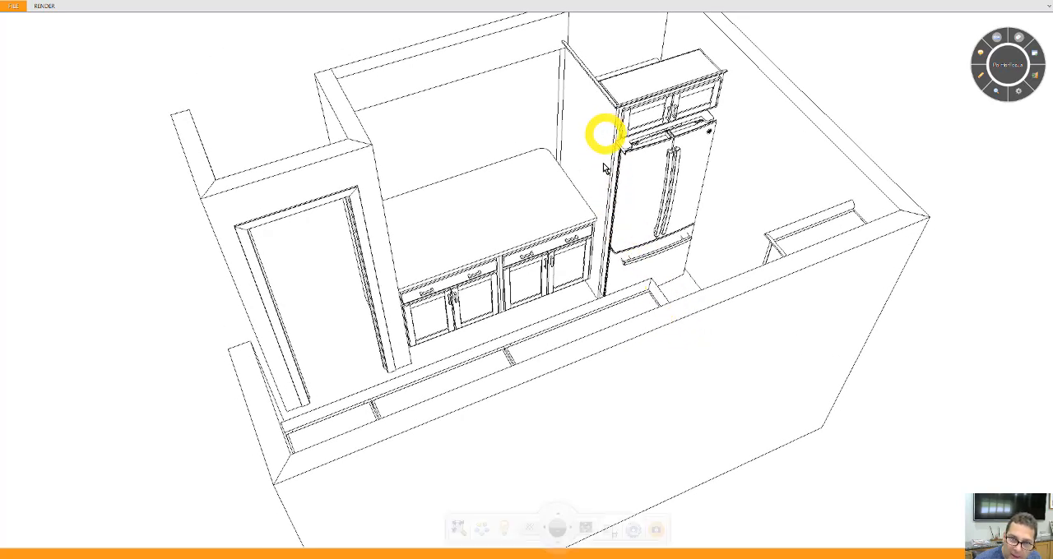
pyautogui.moveTo(661, 256)
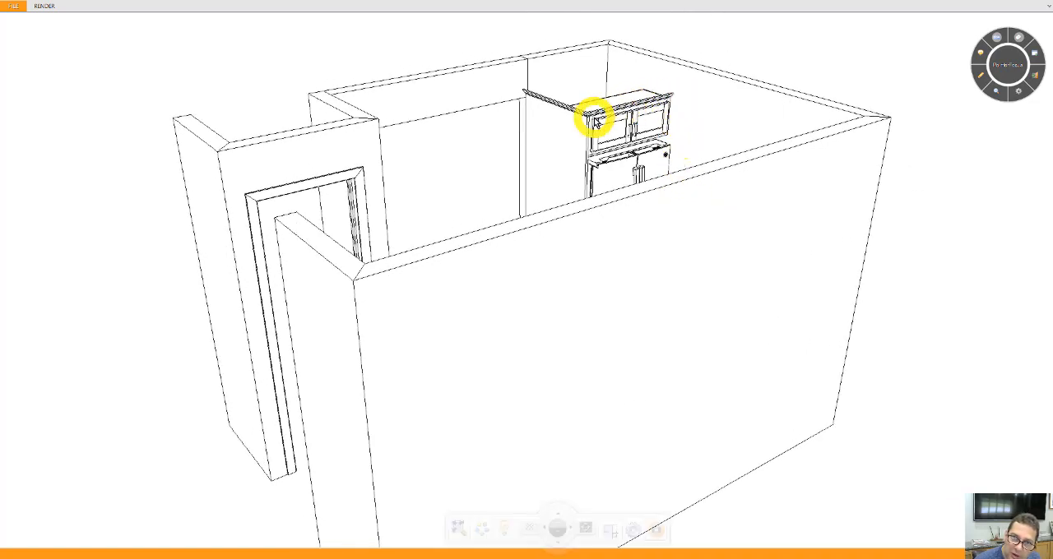
pyautogui.moveTo(592, 118); pyautogui.dragTo(524, 187)
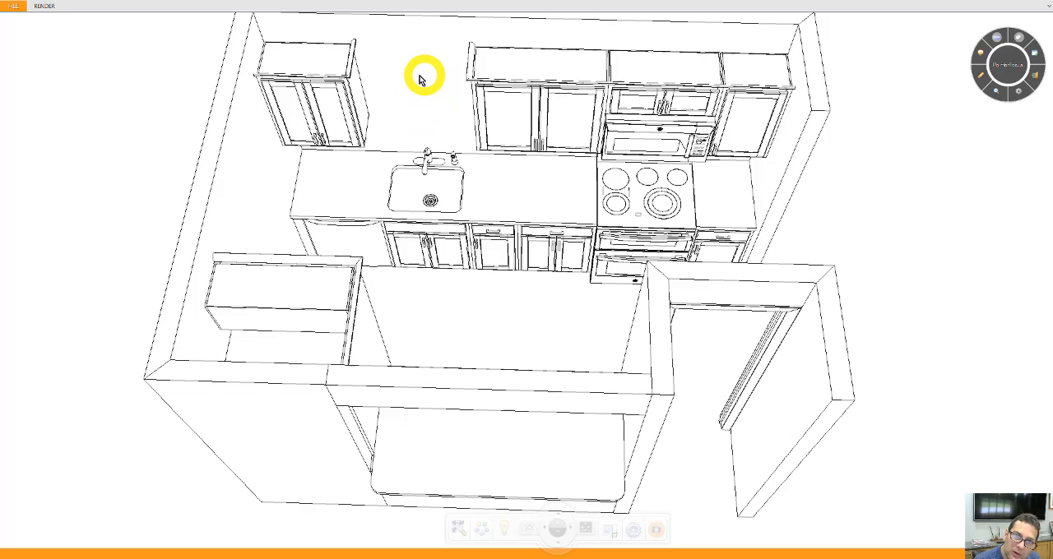
pyautogui.moveTo(438, 96)
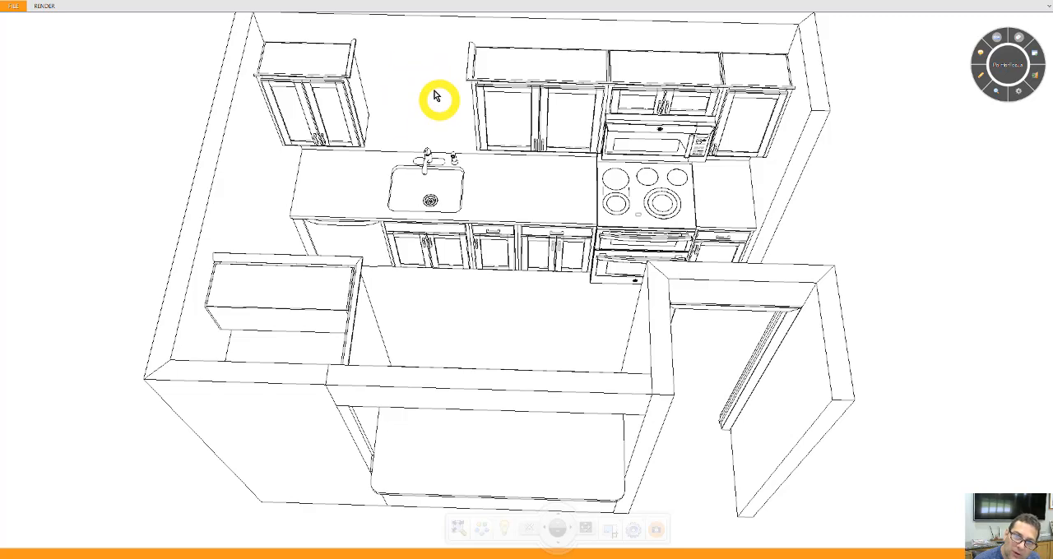
pyautogui.moveTo(436, 107)
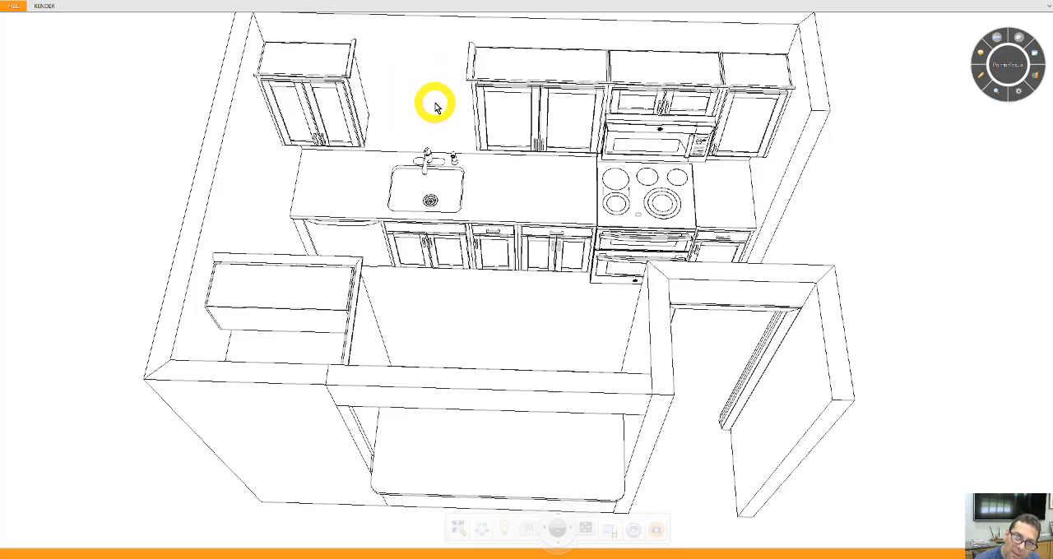
pyautogui.moveTo(436, 104); pyautogui.dragTo(448, 161)
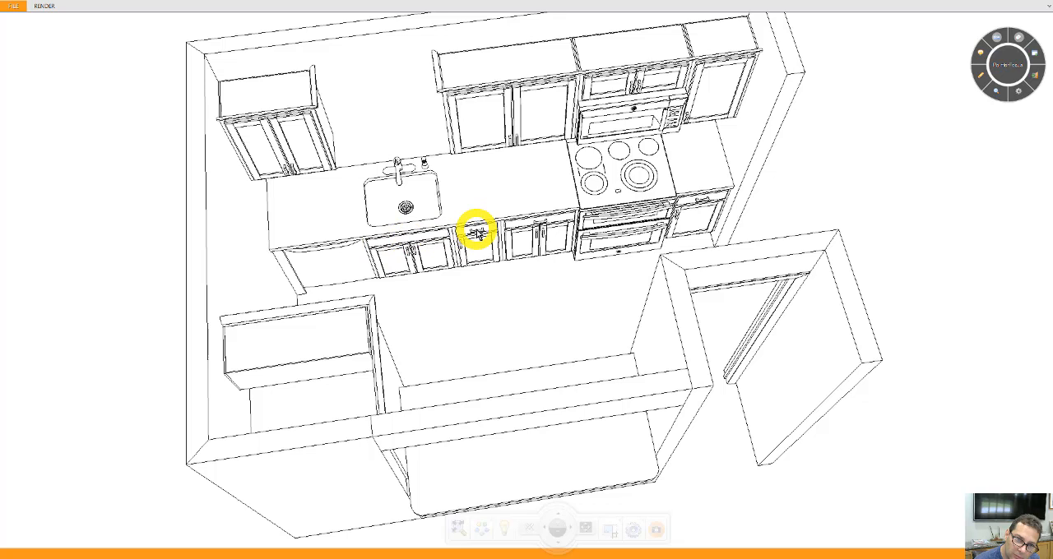
pyautogui.moveTo(339, 255)
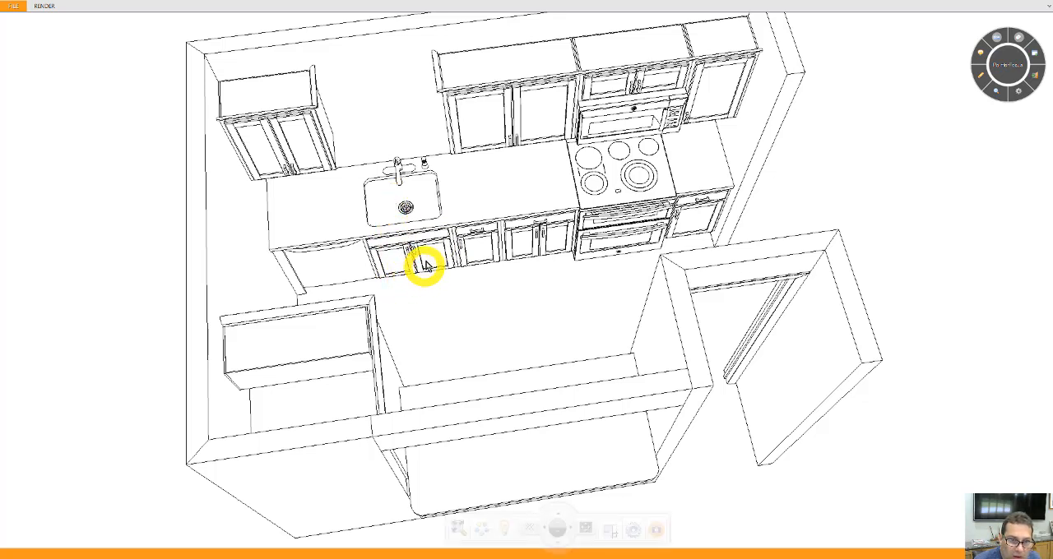
pyautogui.moveTo(403, 205)
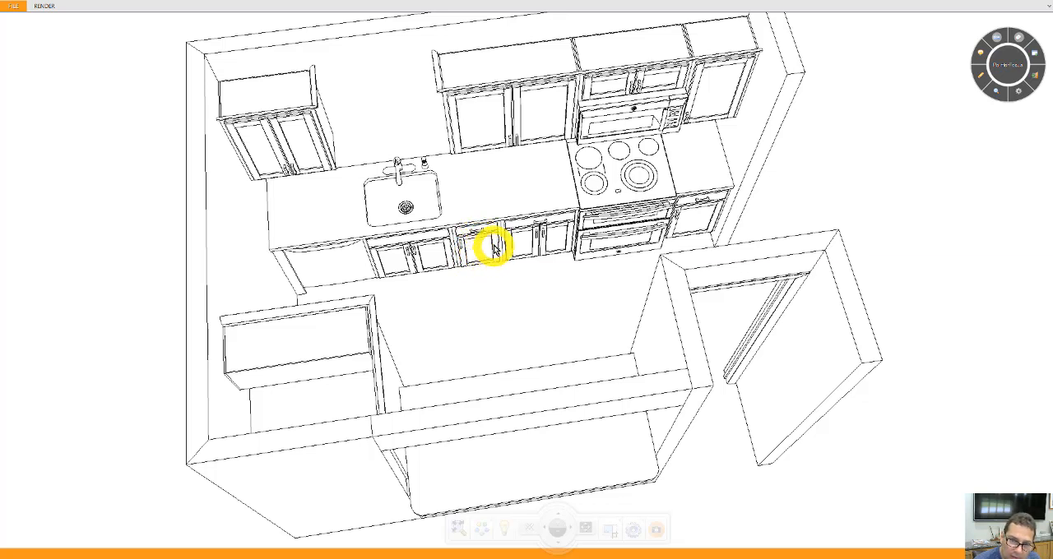
pyautogui.moveTo(485, 260)
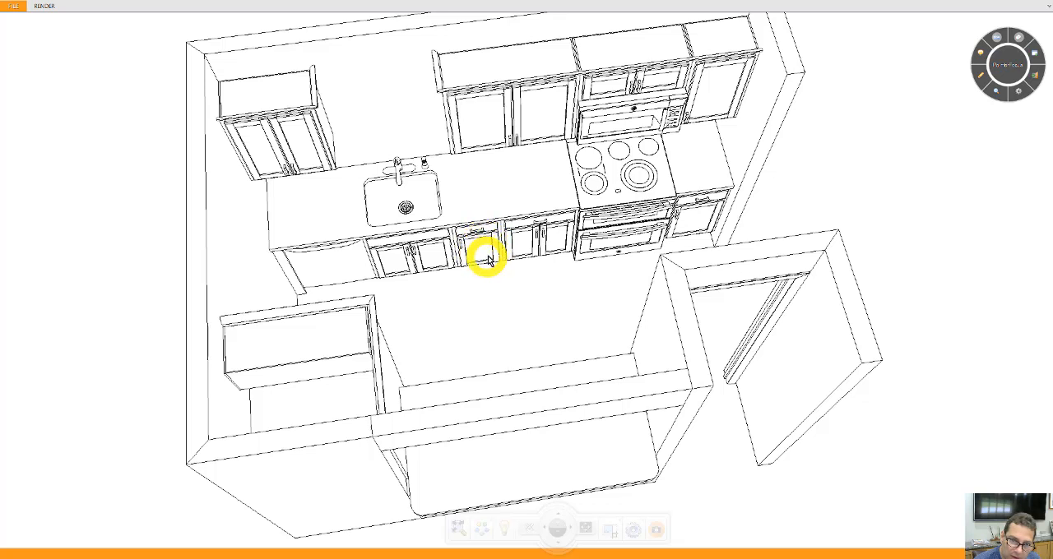
pyautogui.moveTo(469, 264)
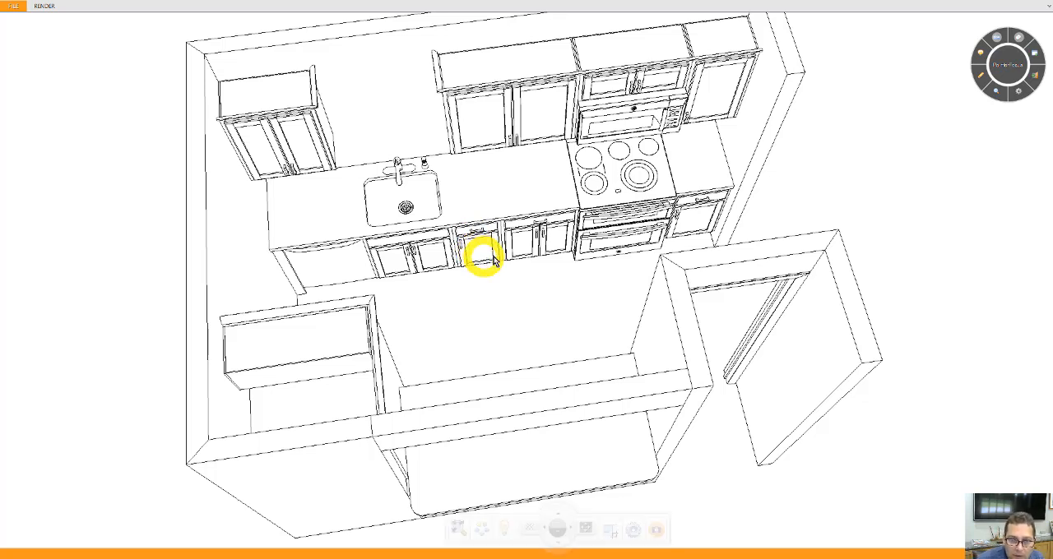
pyautogui.moveTo(541, 233)
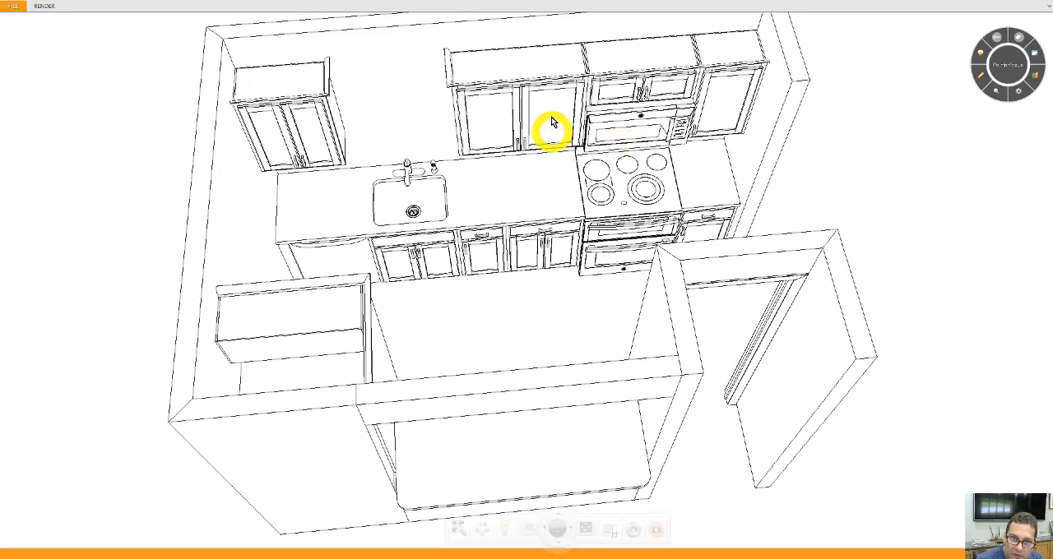
pyautogui.moveTo(551, 168)
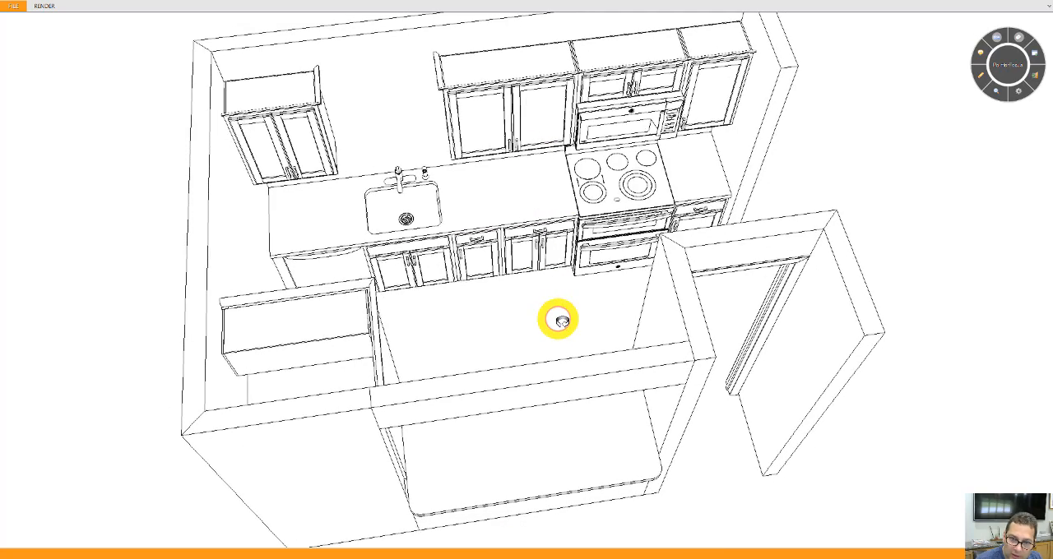
# - Turn the wireframe to a steeper overhead angle before returning to the floor plan
pyautogui.moveTo(559, 319); pyautogui.dragTo(662, 198)
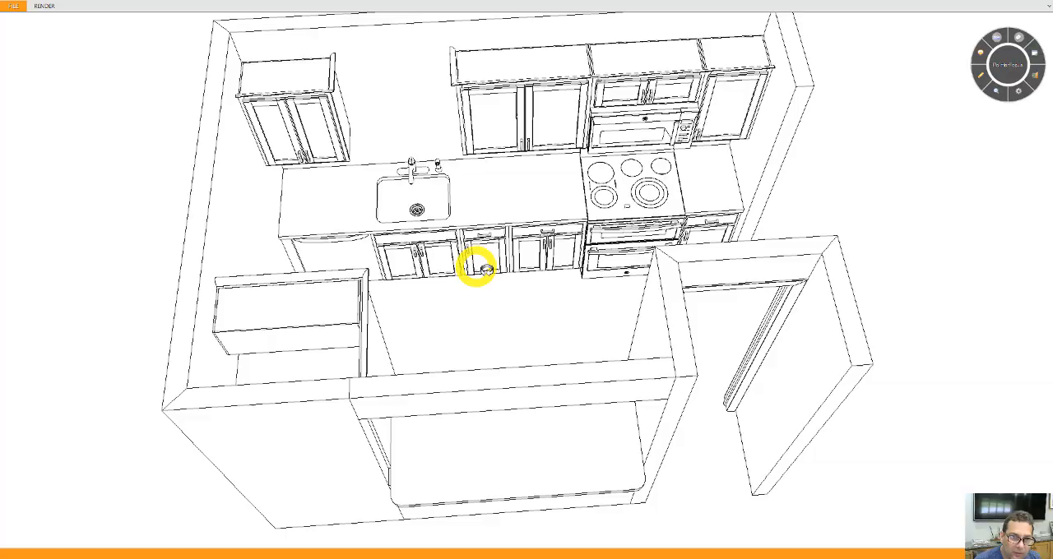
pyautogui.moveTo(477, 270); pyautogui.dragTo(732, 227)
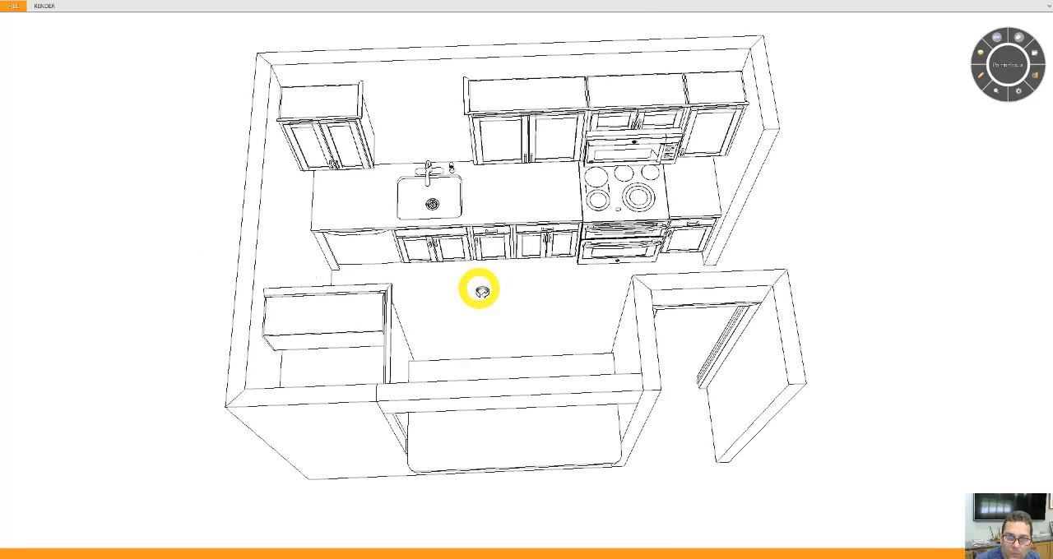
pyautogui.moveTo(477, 288); pyautogui.dragTo(477, 273)
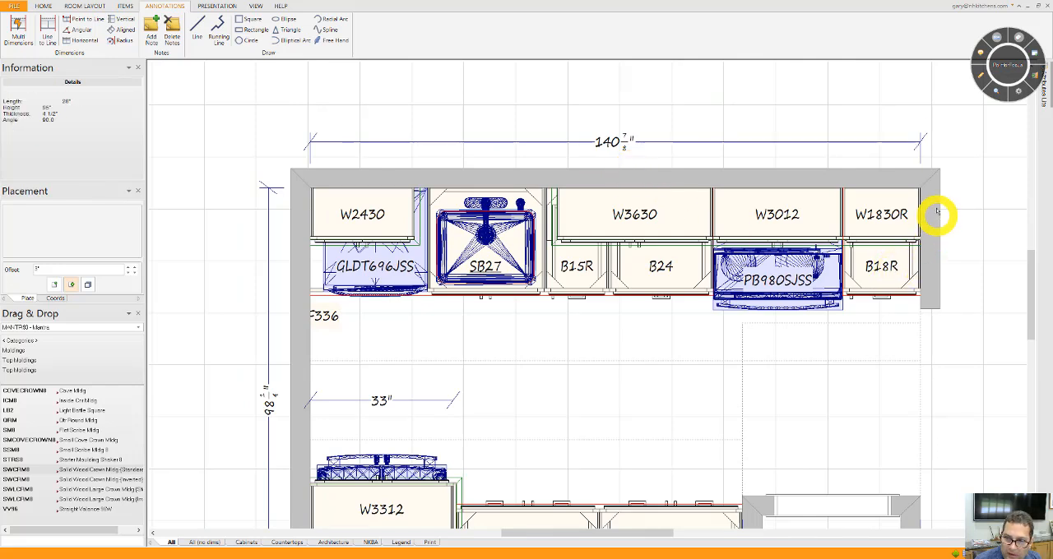
# - Mark the wall end beside the W1830R cabinet with a red annotation line
pyautogui.click(880, 214)
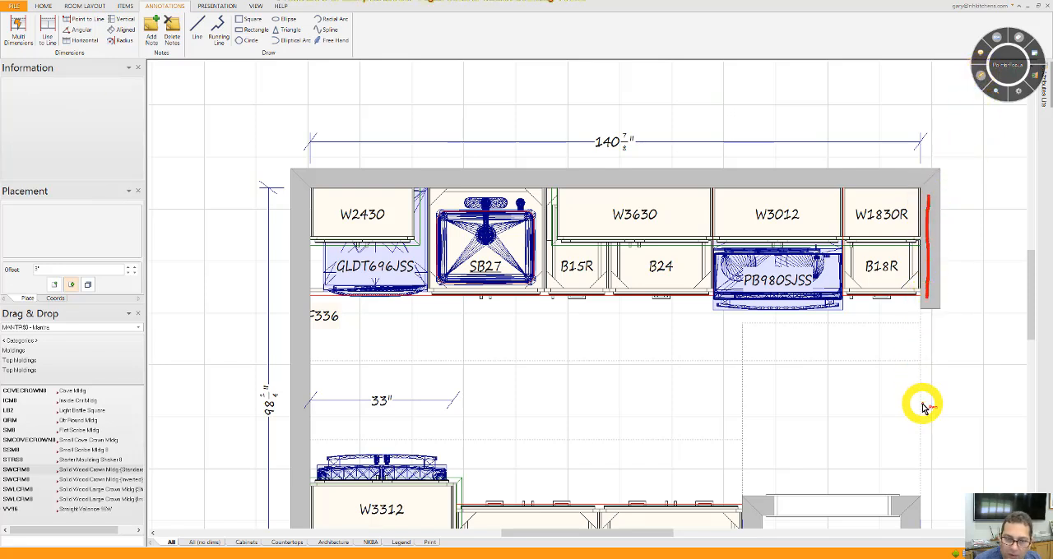
pyautogui.moveTo(984, 79)
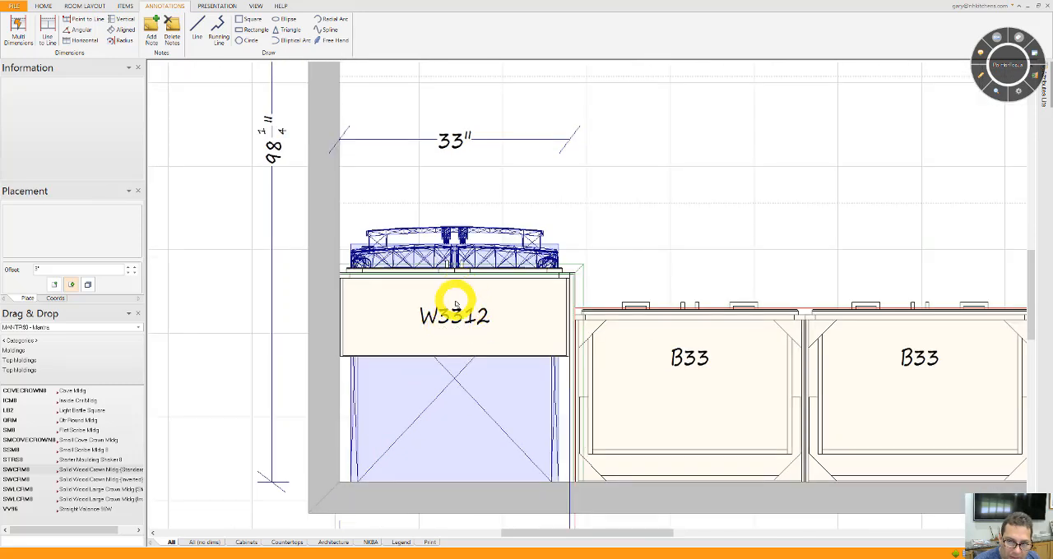
# - Select the W3312 cabinet over the refrigerator to show its details
pyautogui.click(454, 316)
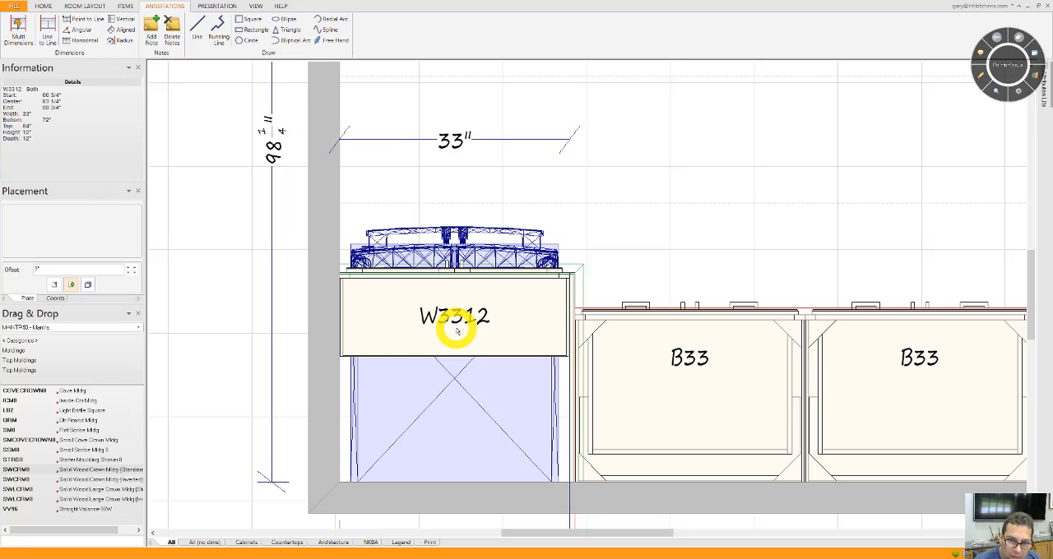
pyautogui.moveTo(464, 325)
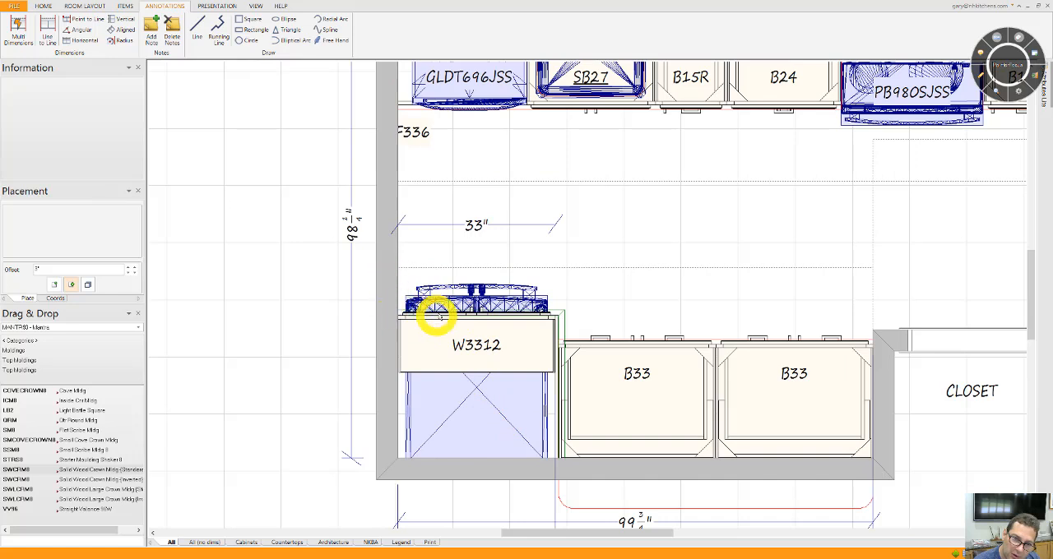
pyautogui.moveTo(448, 266)
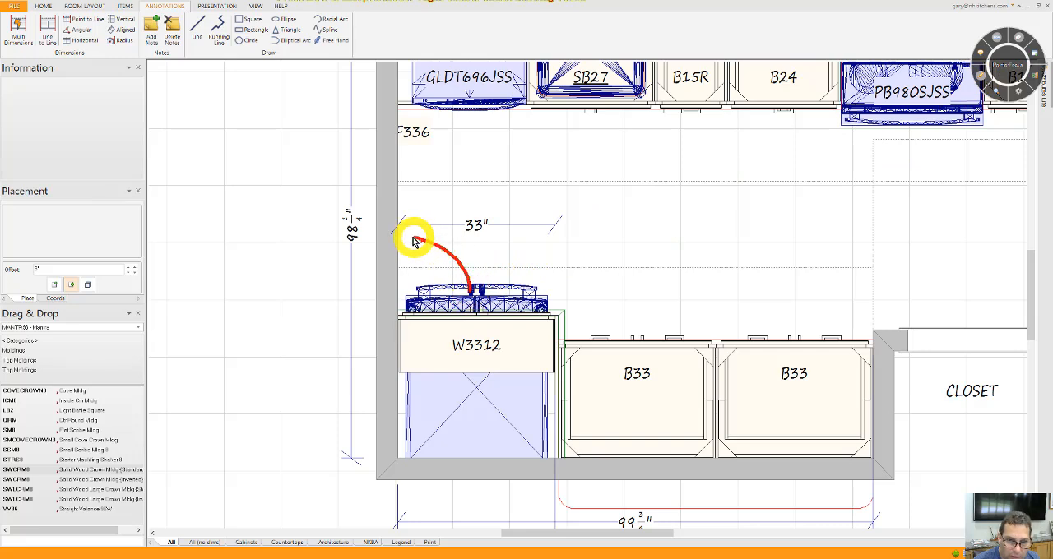
pyautogui.moveTo(403, 234)
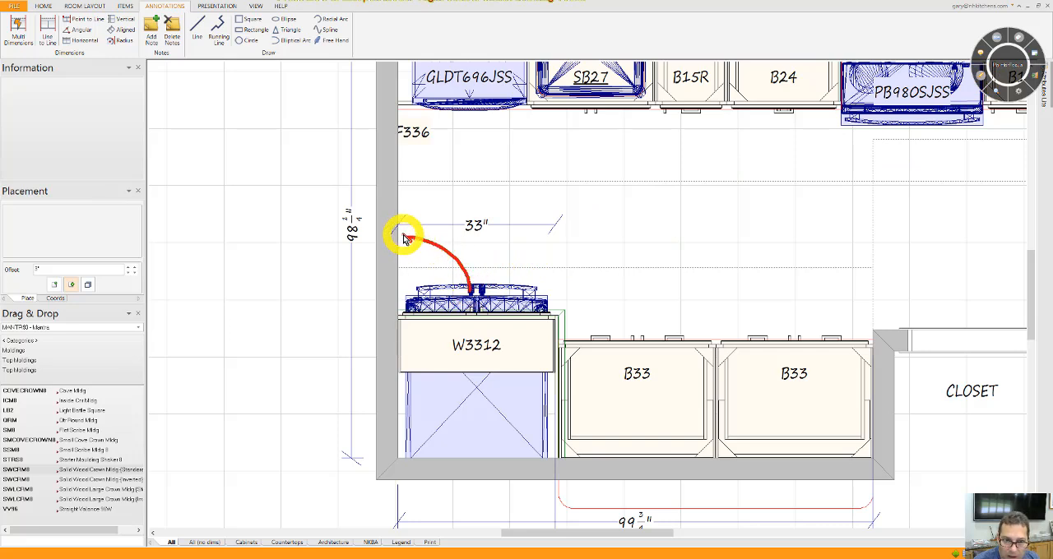